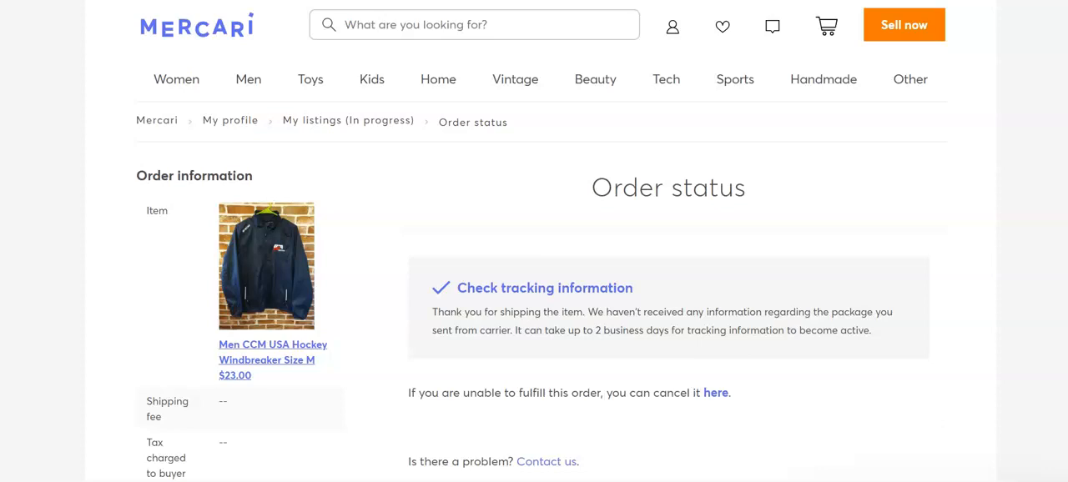
mouse_move(48, 340)
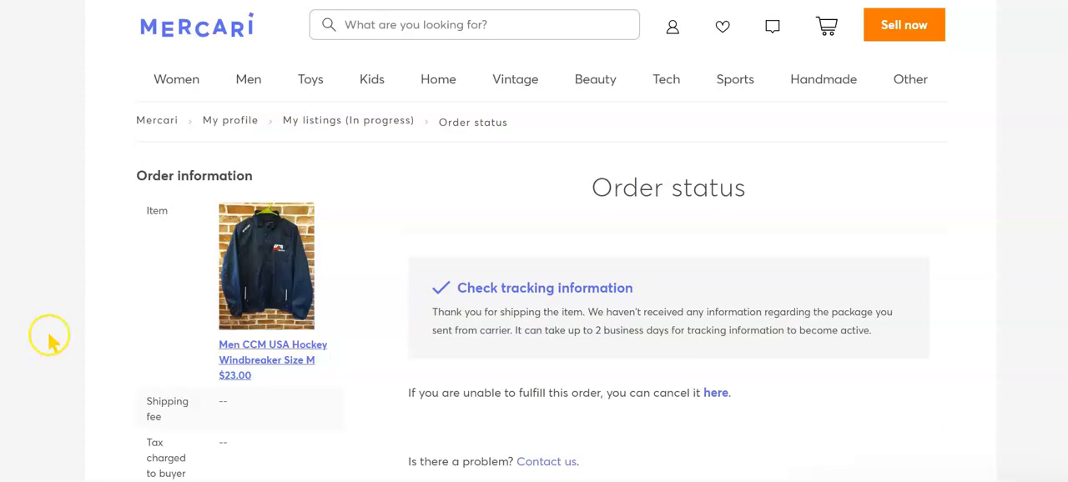
scroll(down, 3)
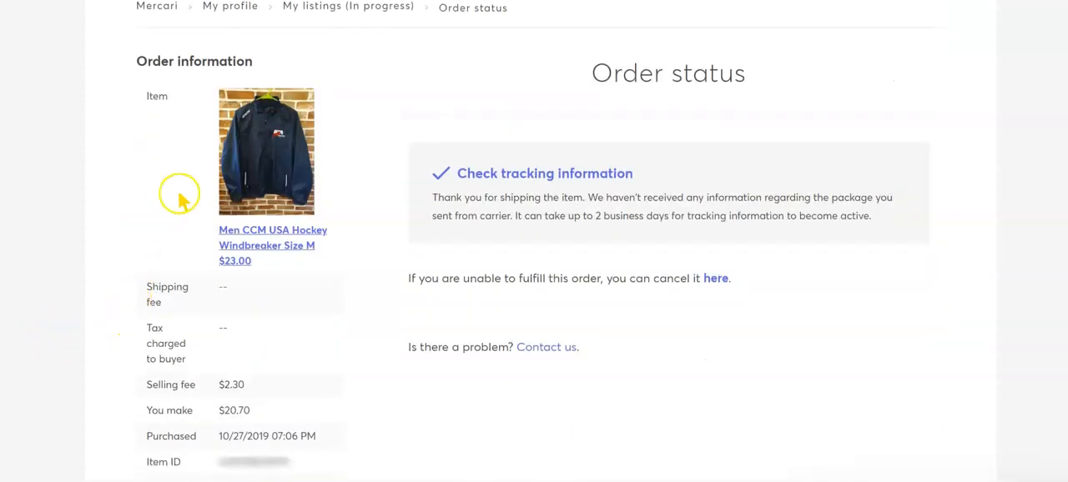
mouse_move(232, 160)
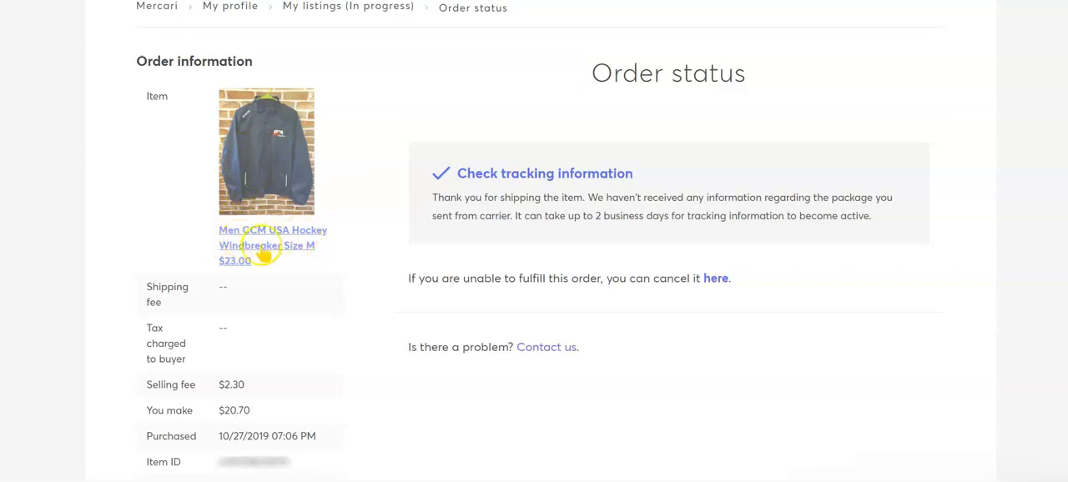
mouse_move(24, 344)
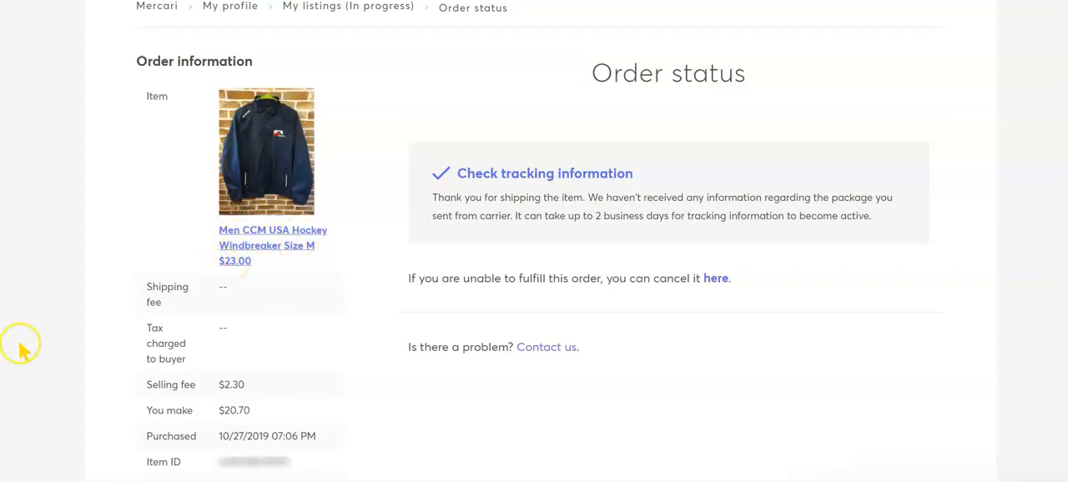
scroll(down, 3)
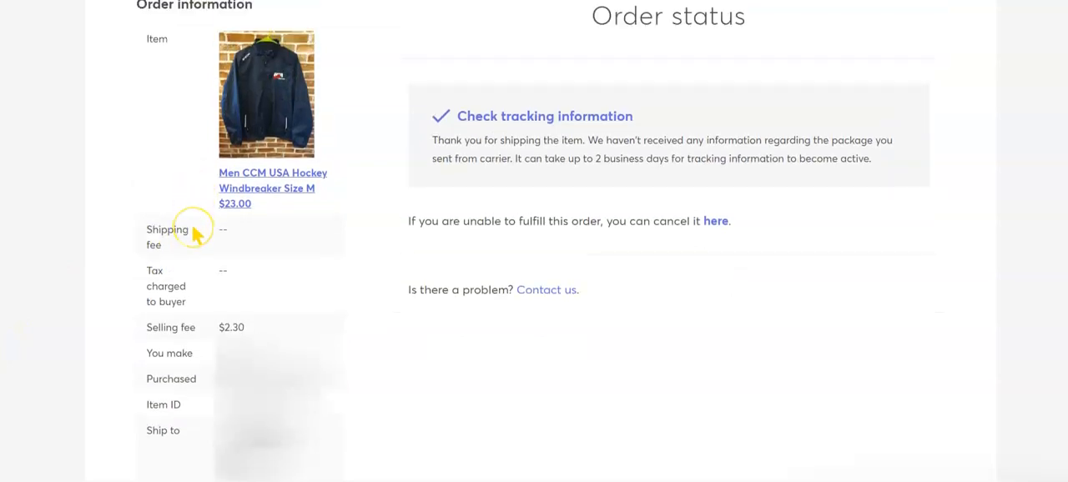
mouse_move(201, 287)
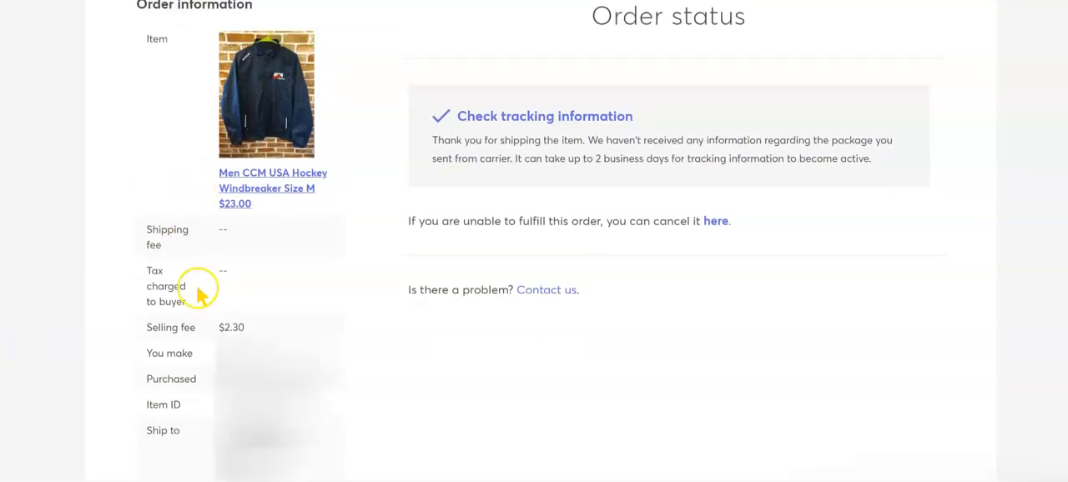
mouse_move(192, 332)
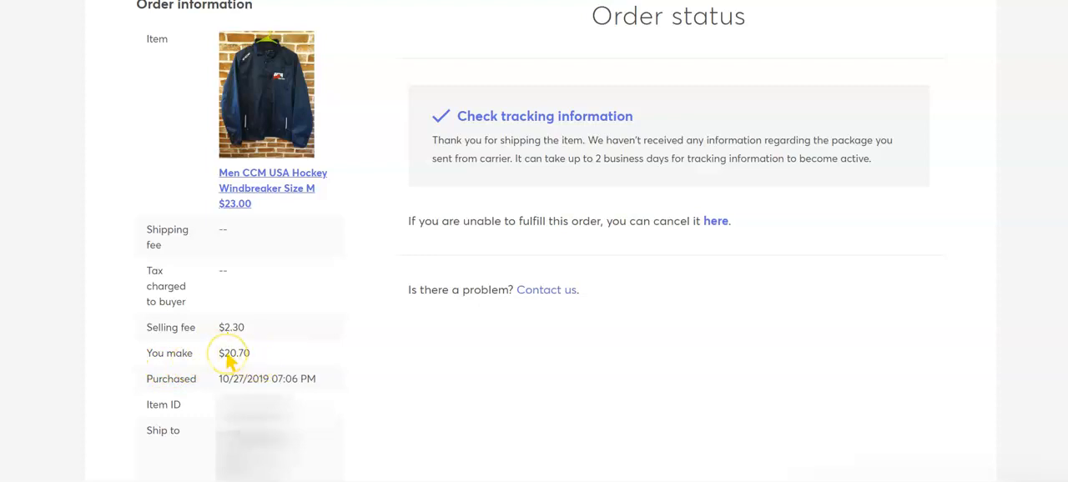
mouse_move(198, 386)
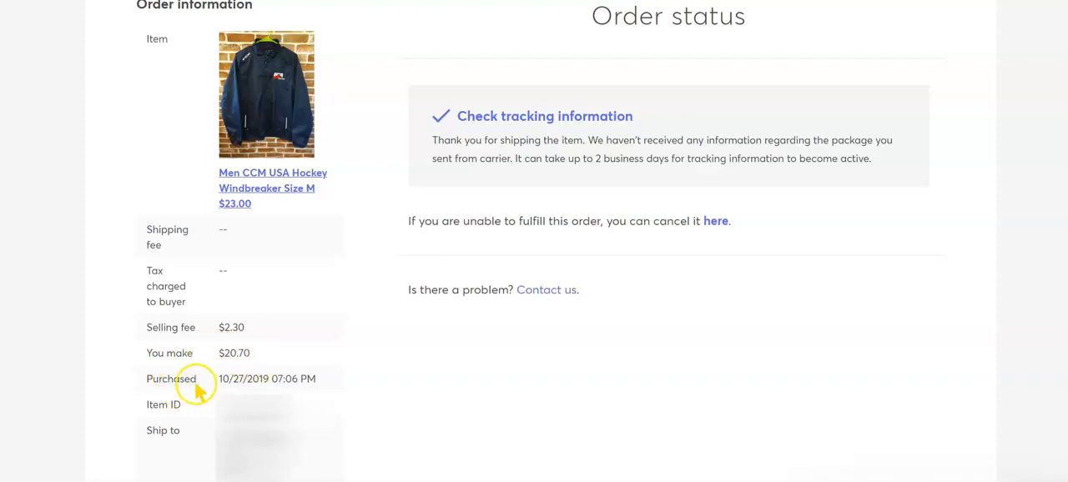
mouse_move(277, 385)
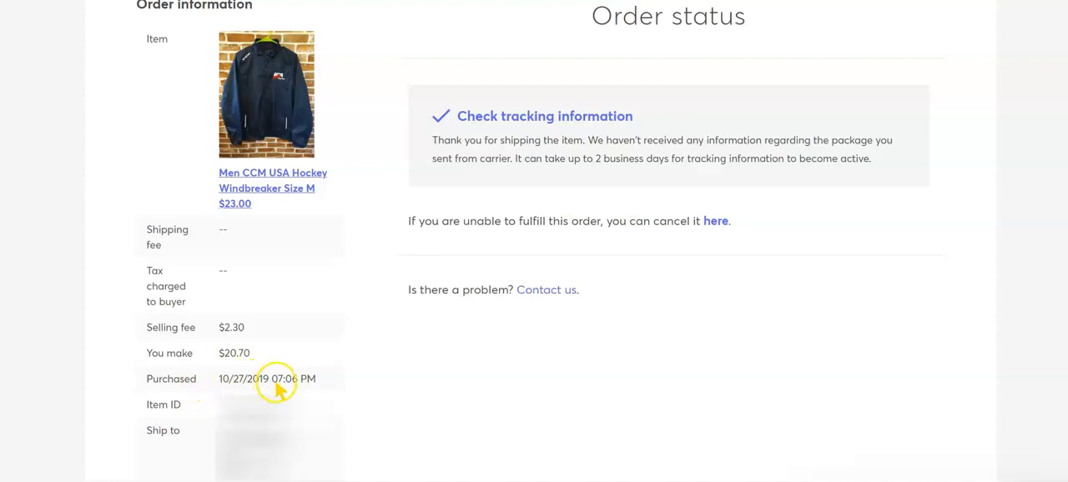
mouse_move(215, 409)
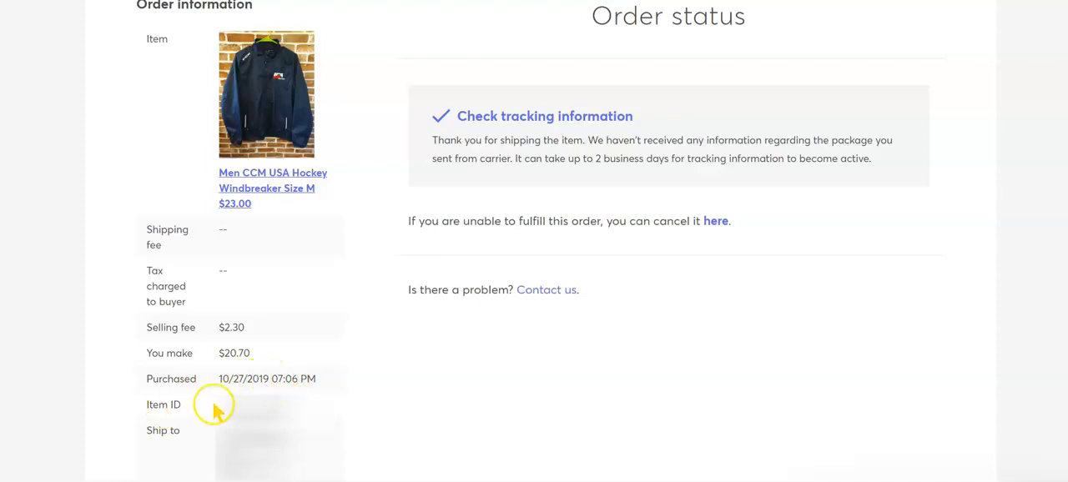
scroll(down, 3)
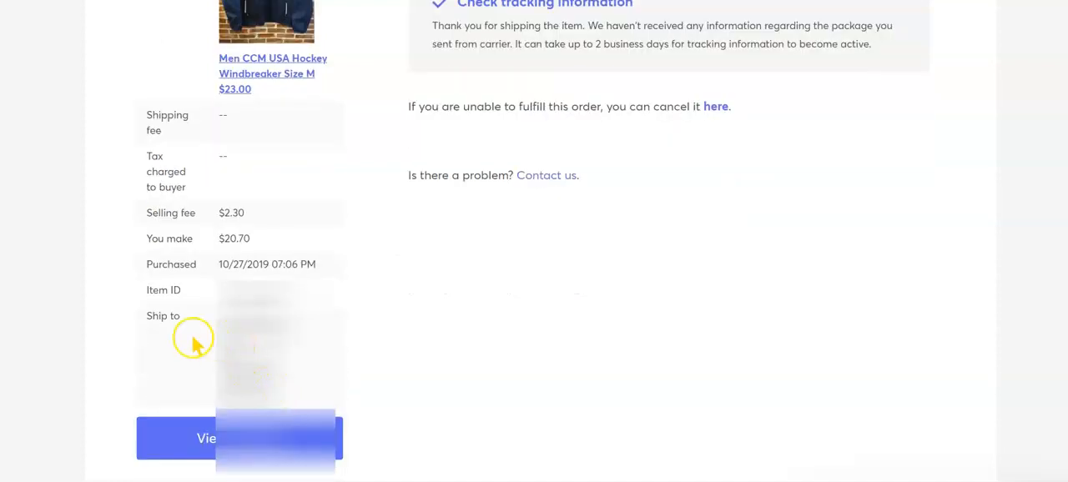
mouse_move(277, 320)
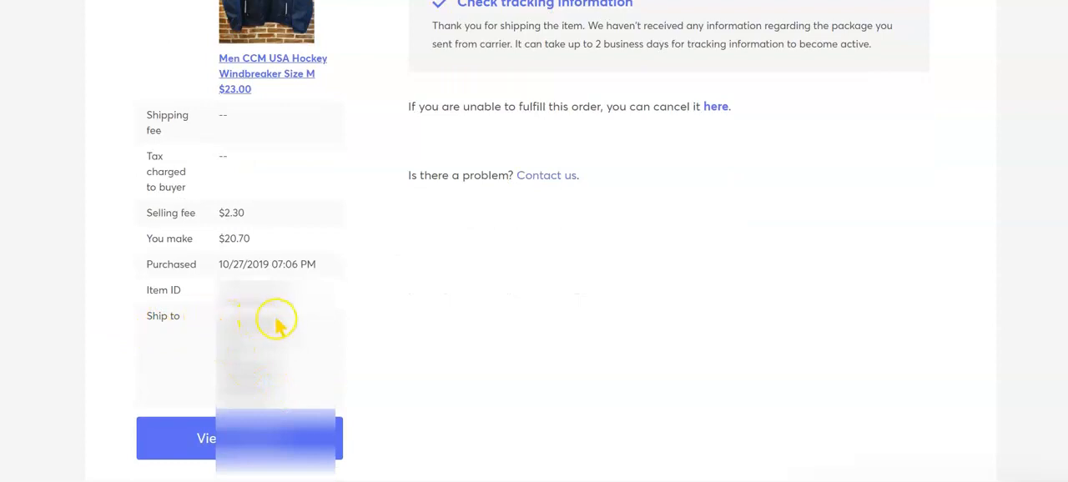
mouse_move(320, 391)
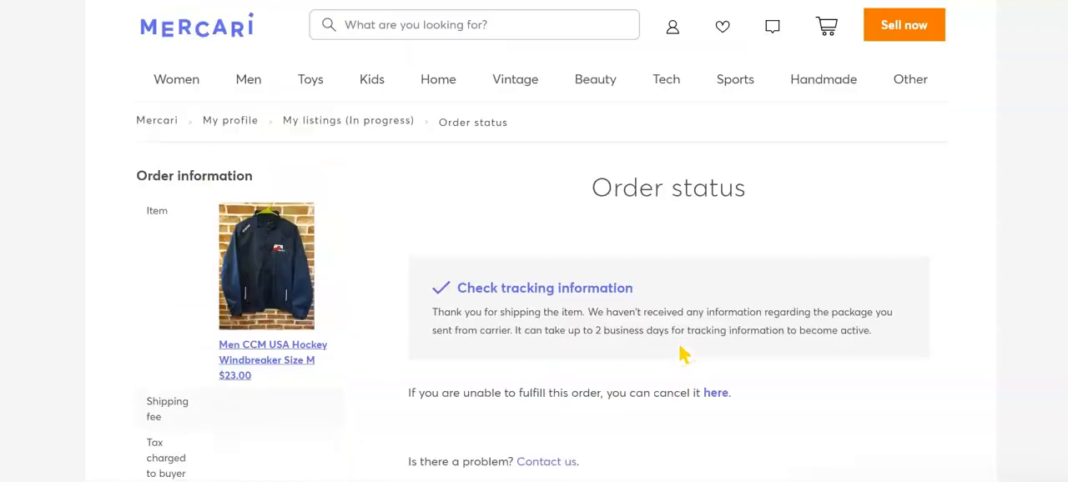
scroll(down, 3)
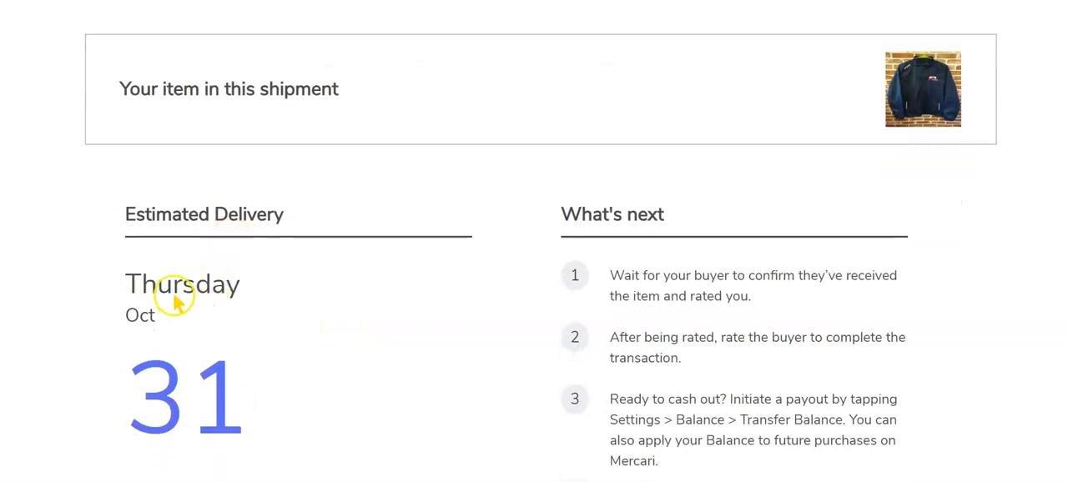
mouse_move(582, 407)
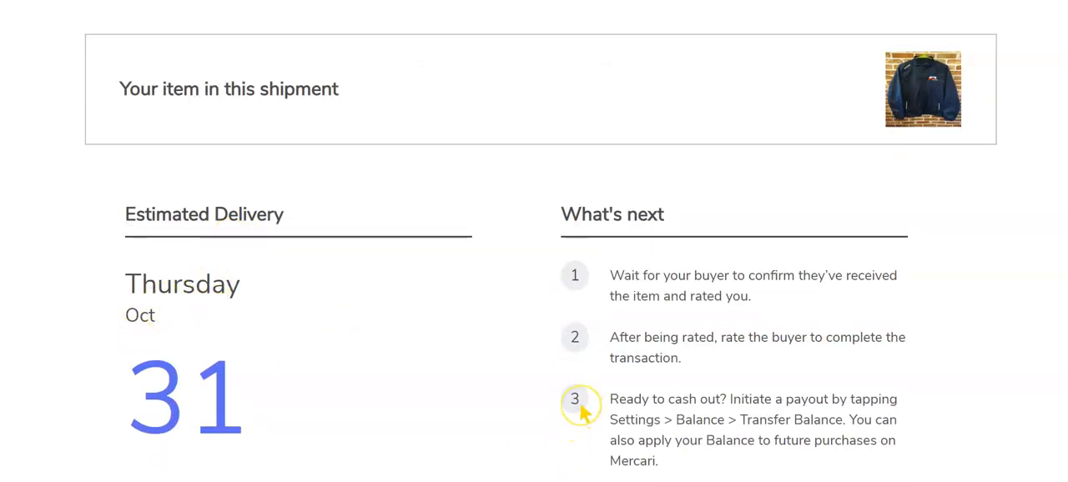
scroll(down, 3)
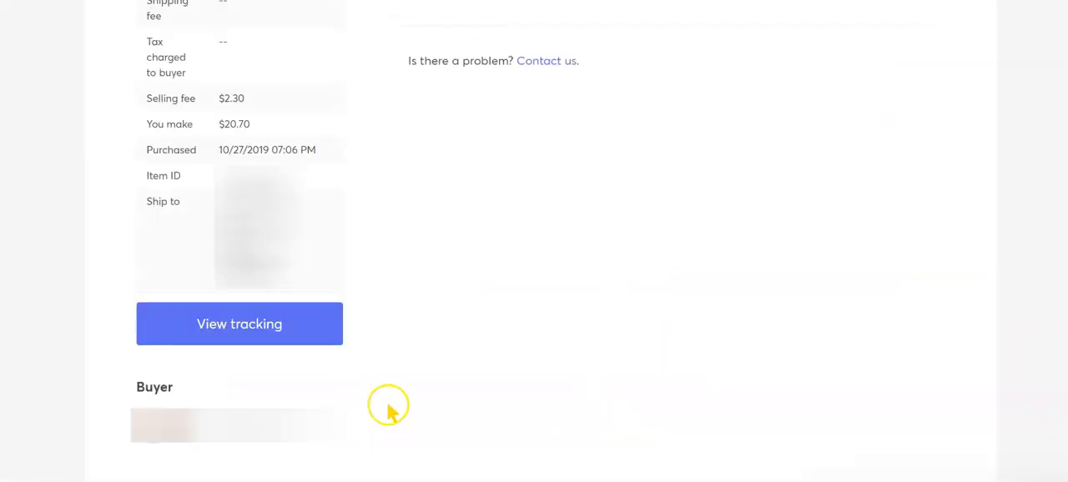
mouse_move(418, 384)
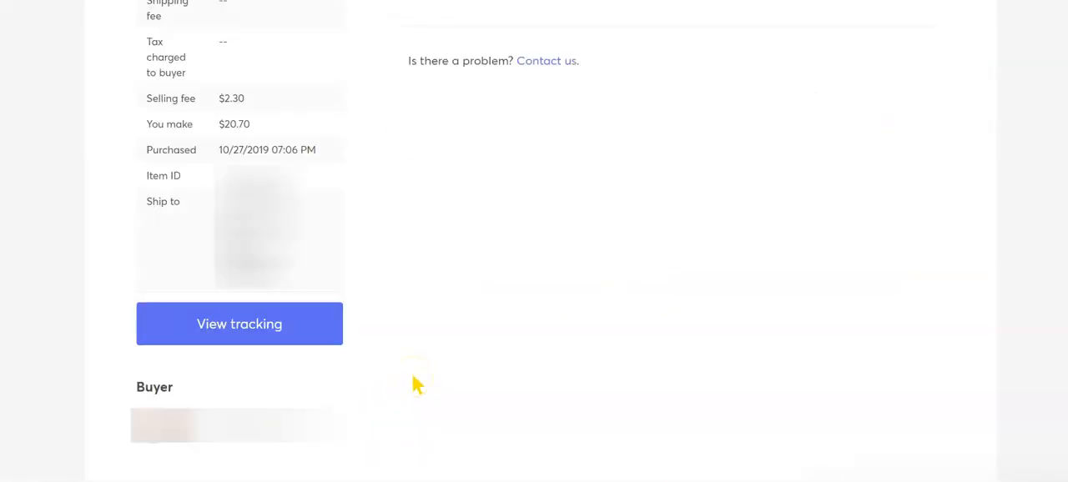